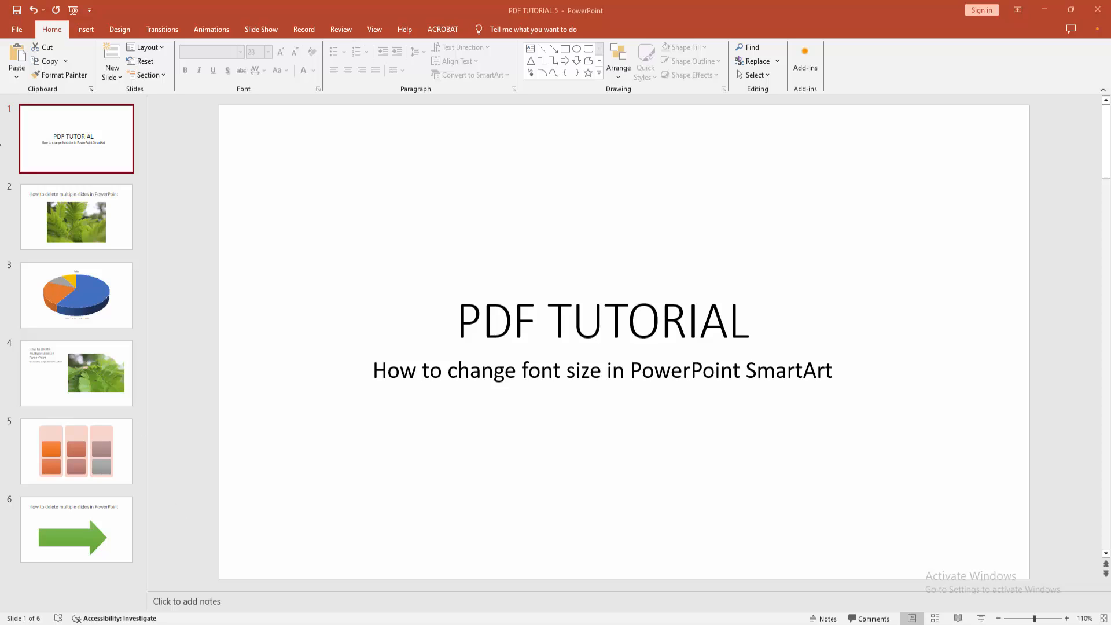
mouse_move(63, 146)
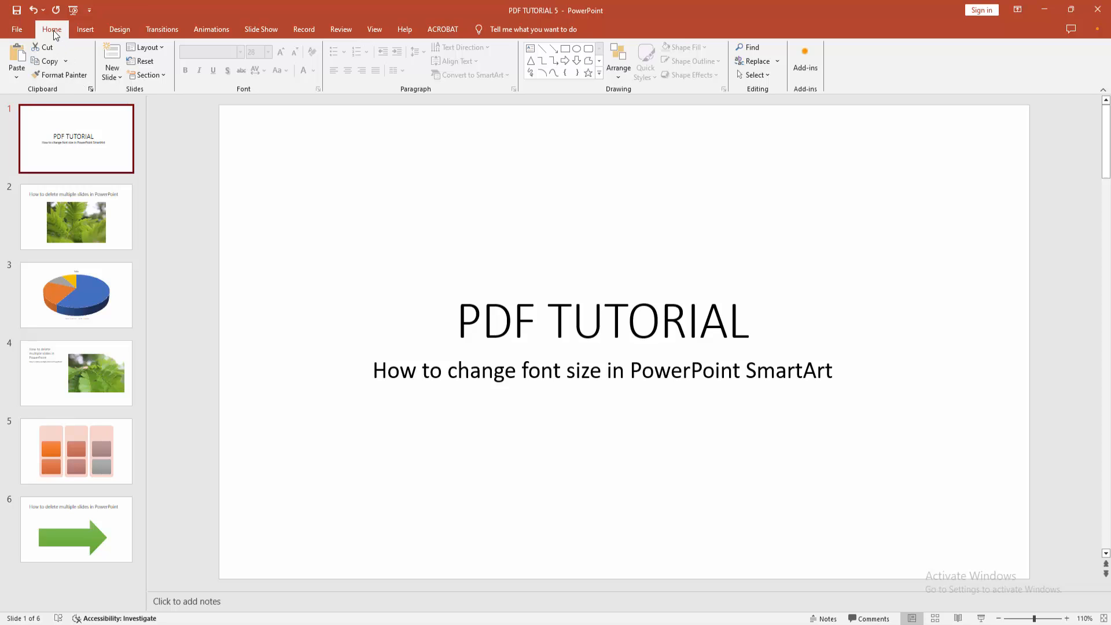
- Add a new slide with the Blank layout after the title slide
click(111, 67)
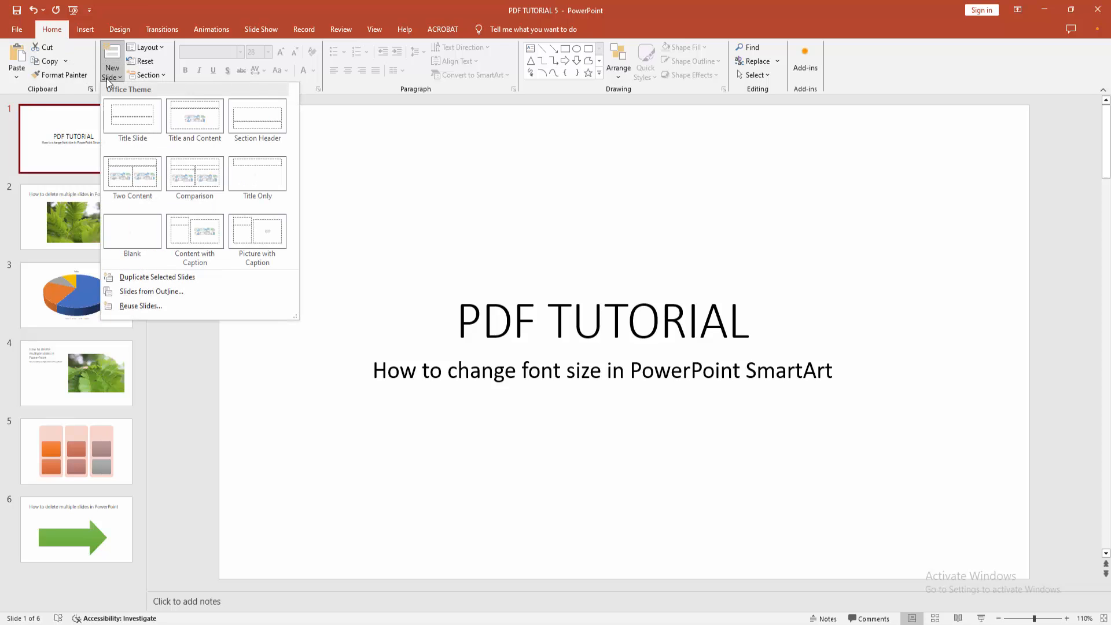
click(132, 231)
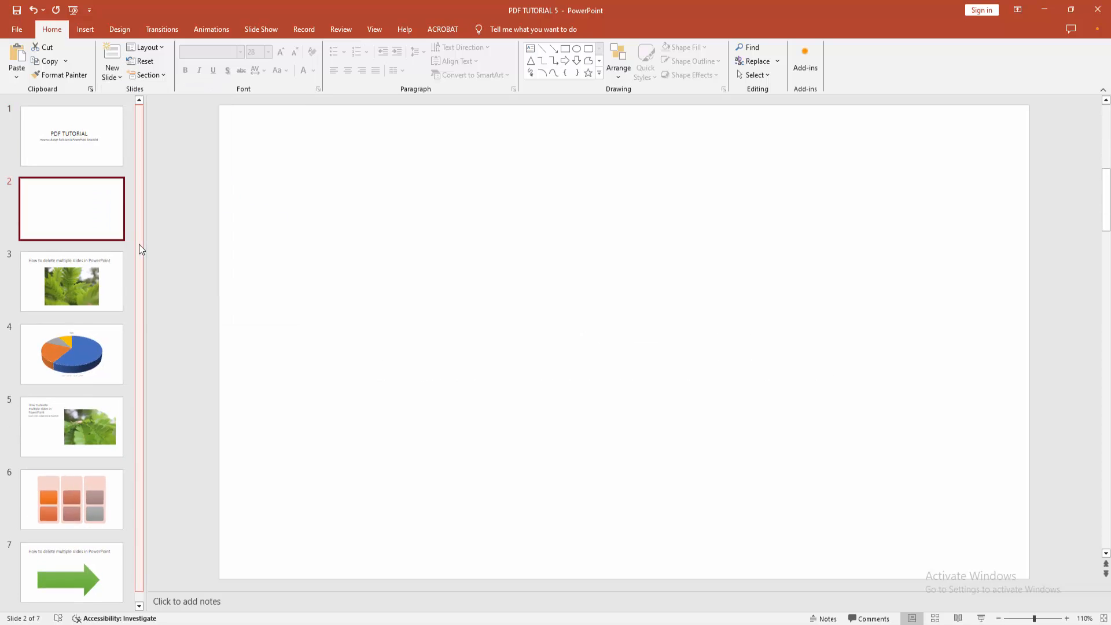
click(84, 29)
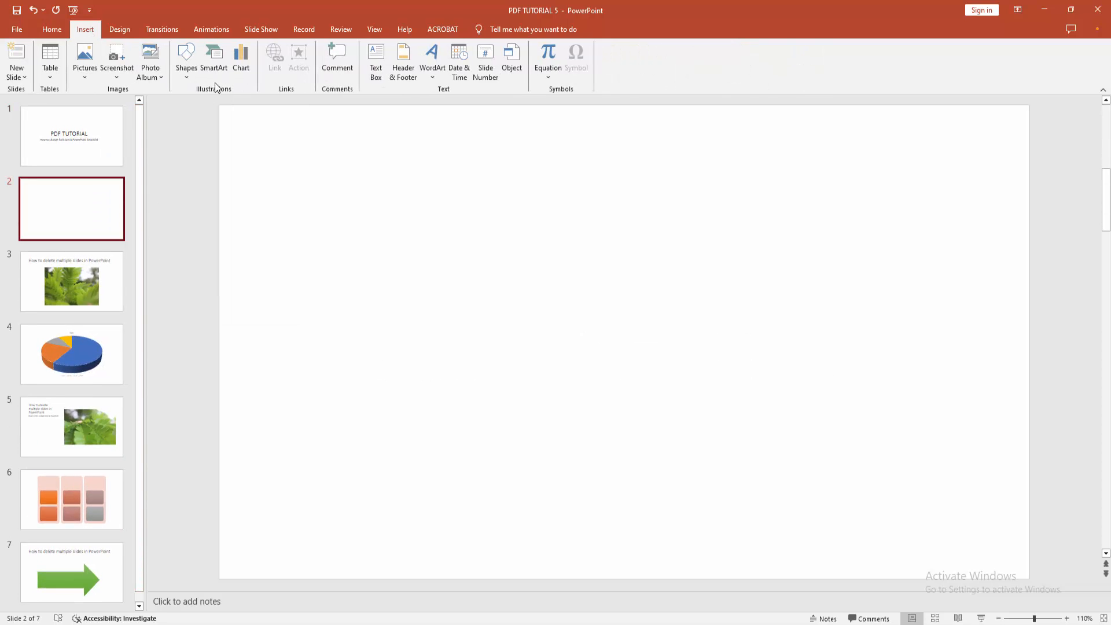
- Insert a Basic Block List SmartArt on slide 2, then return to the title slide
click(214, 57)
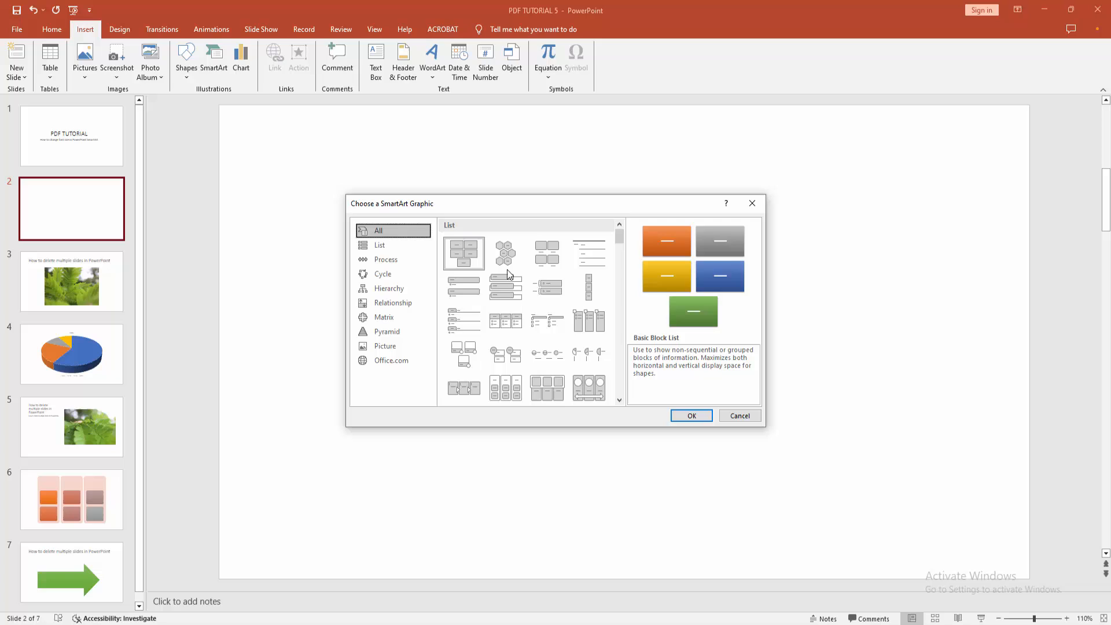
mouse_move(505, 343)
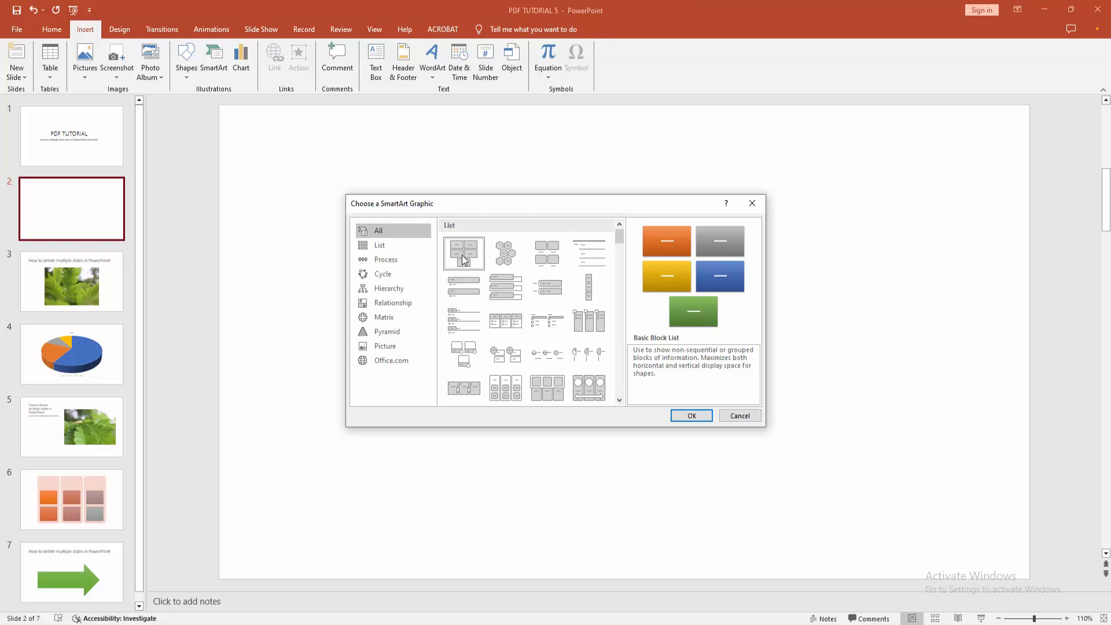
click(690, 416)
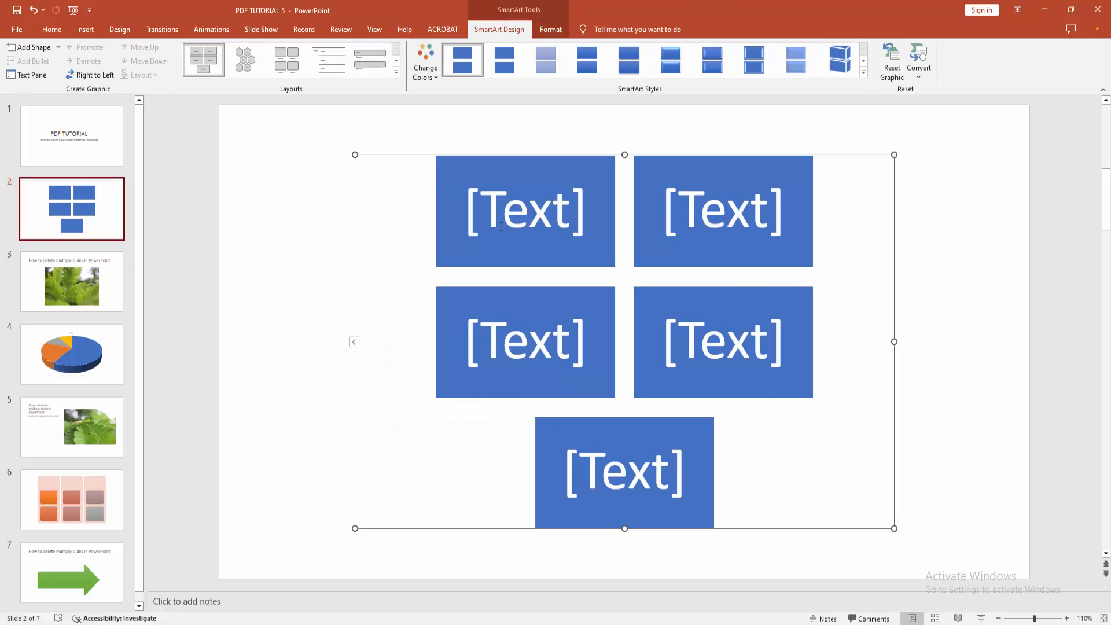
click(70, 137)
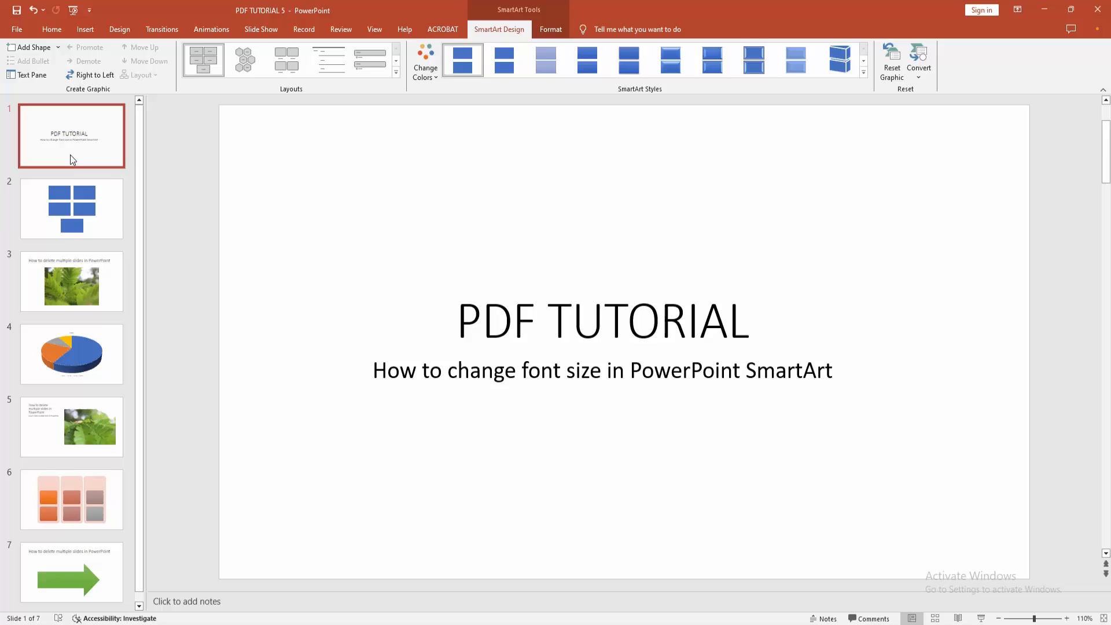
- Fill the SmartArt blocks on slide 2 with one, two, three, four and five, correcting a mistyped v
click(71, 208)
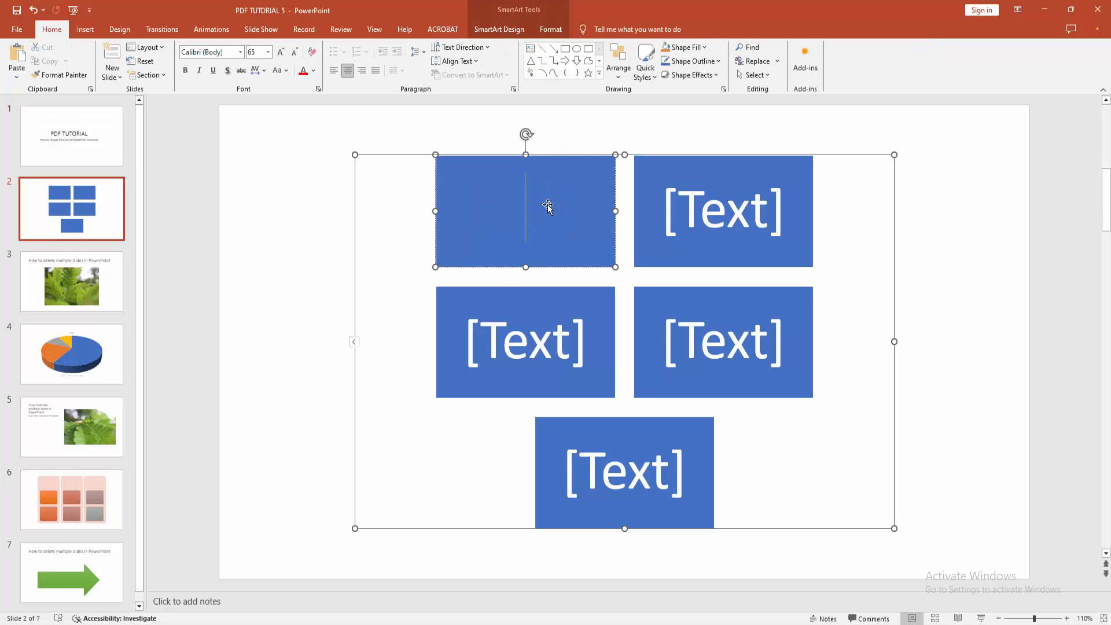
text(one)
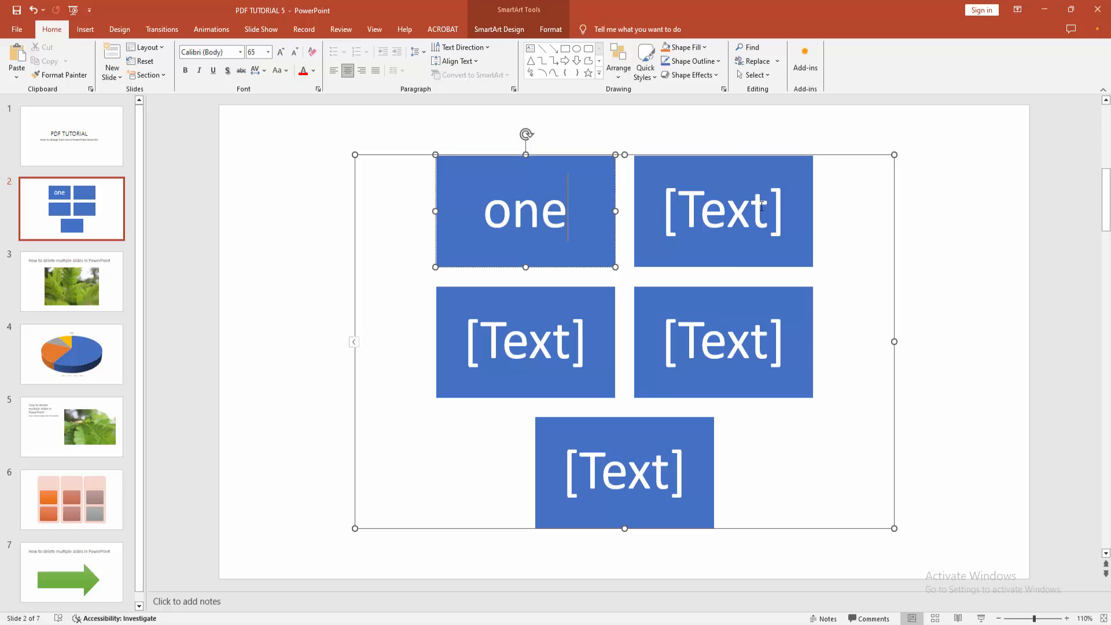
text(two)
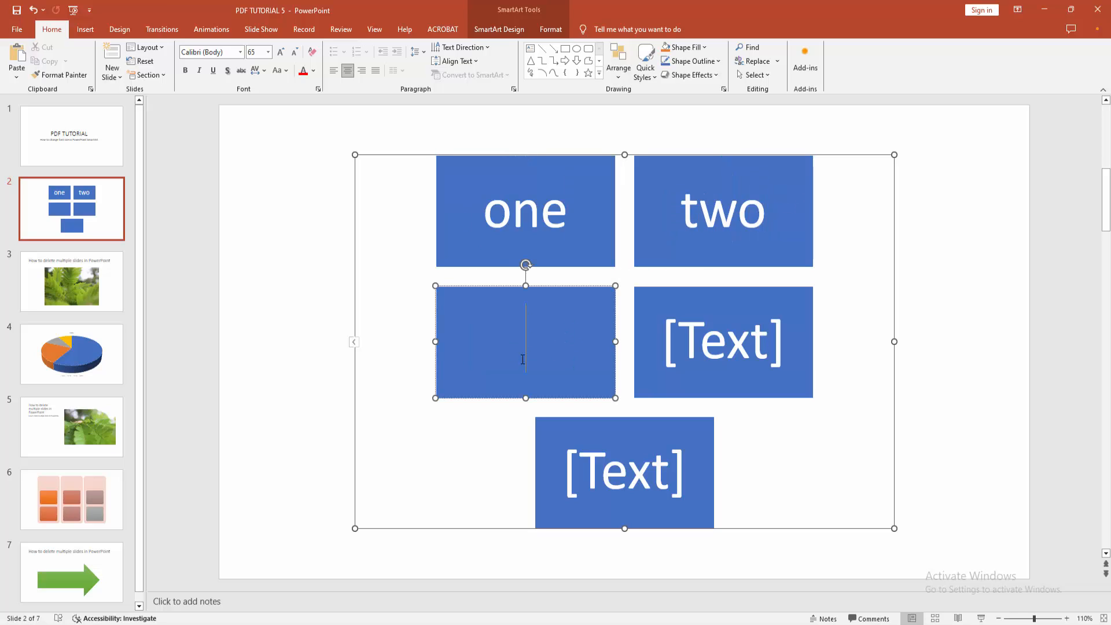
text(three)
click(624, 472)
text(f)
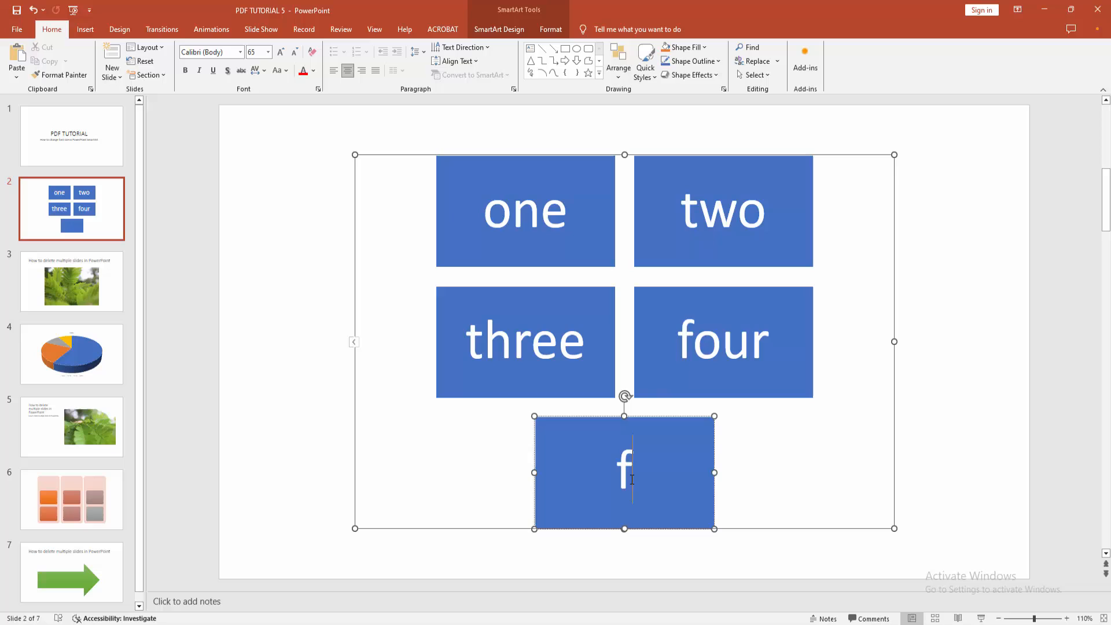
text(v)
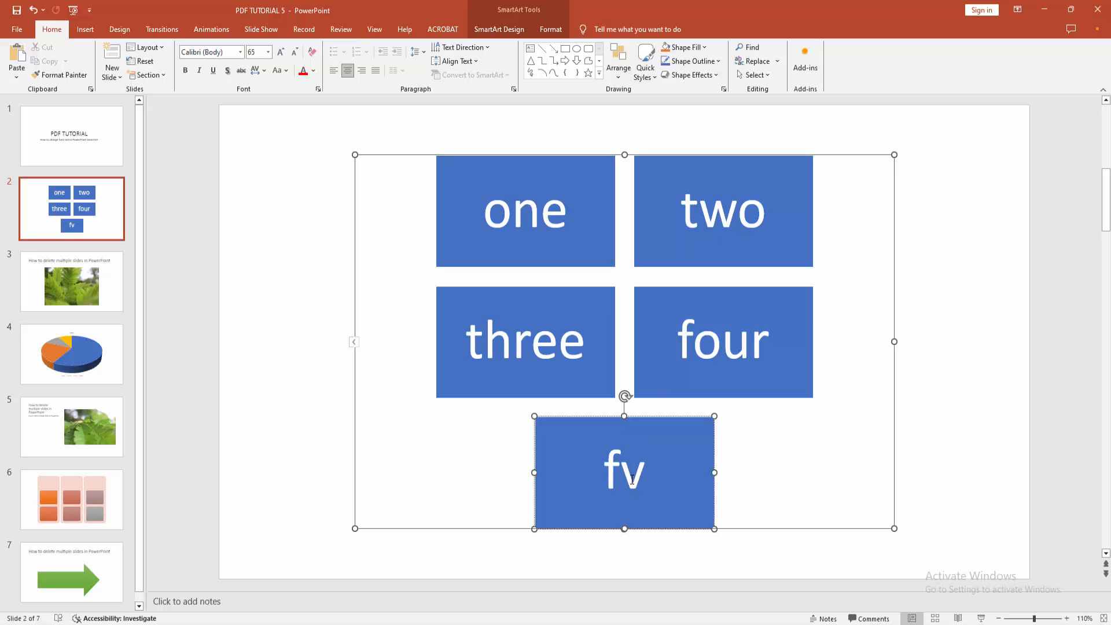
key(Backspace)
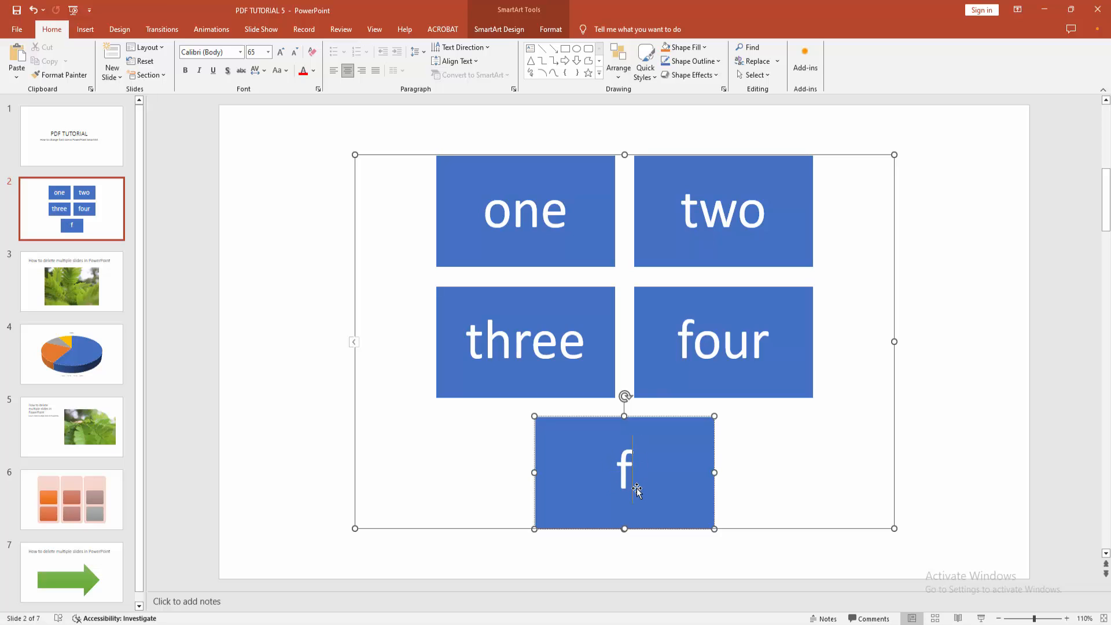
text(ive)
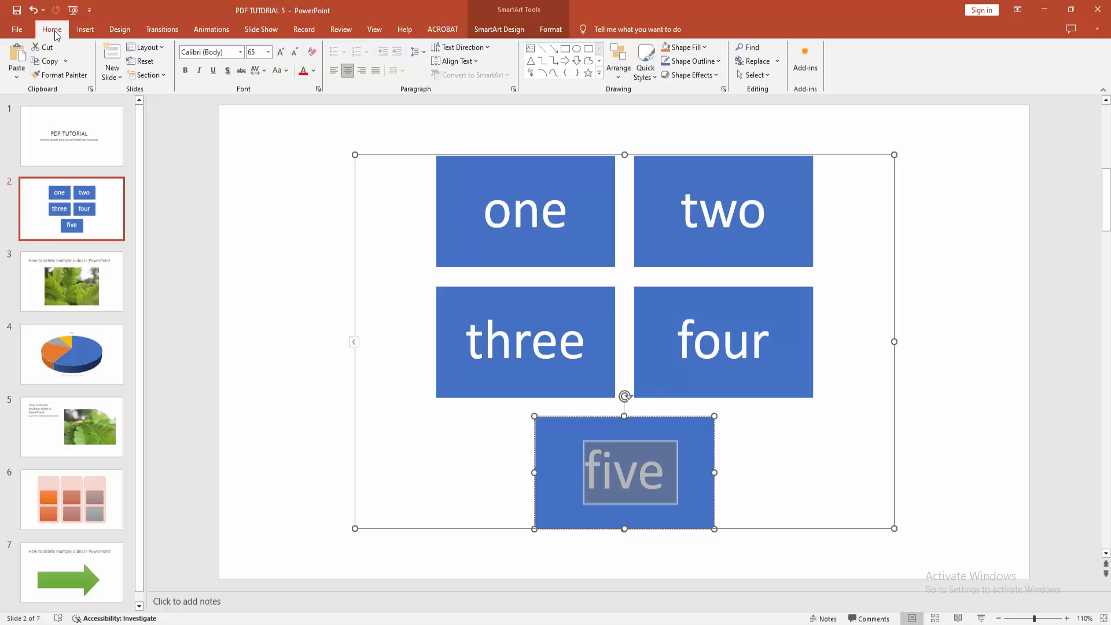
- Shrink the word five in the bottom block, then enlarge it back to match the other labels
click(293, 53)
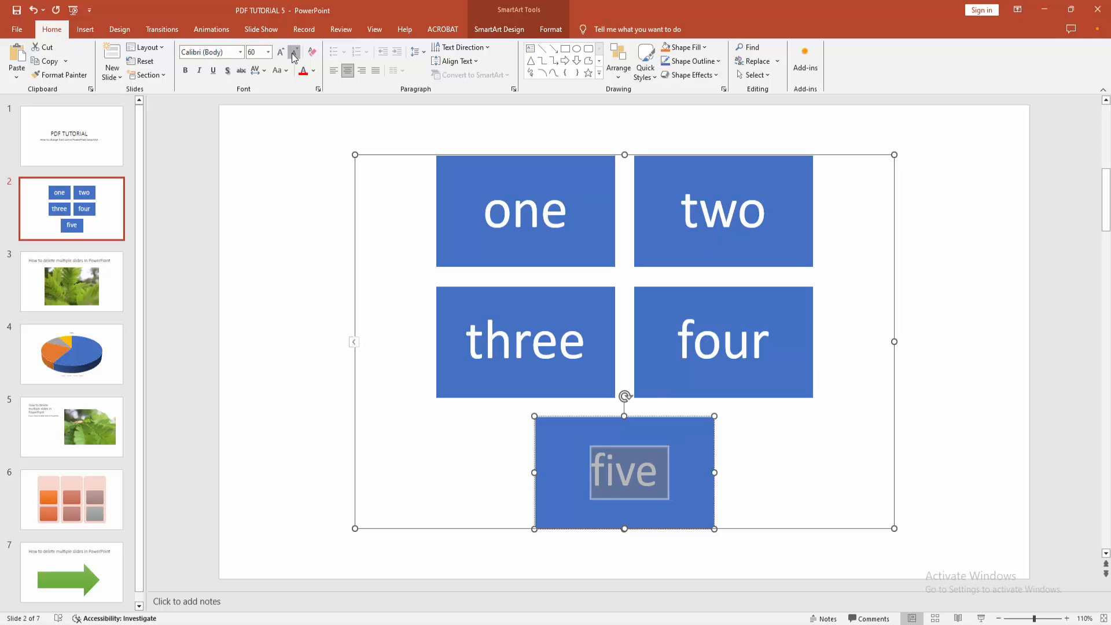
click(281, 52)
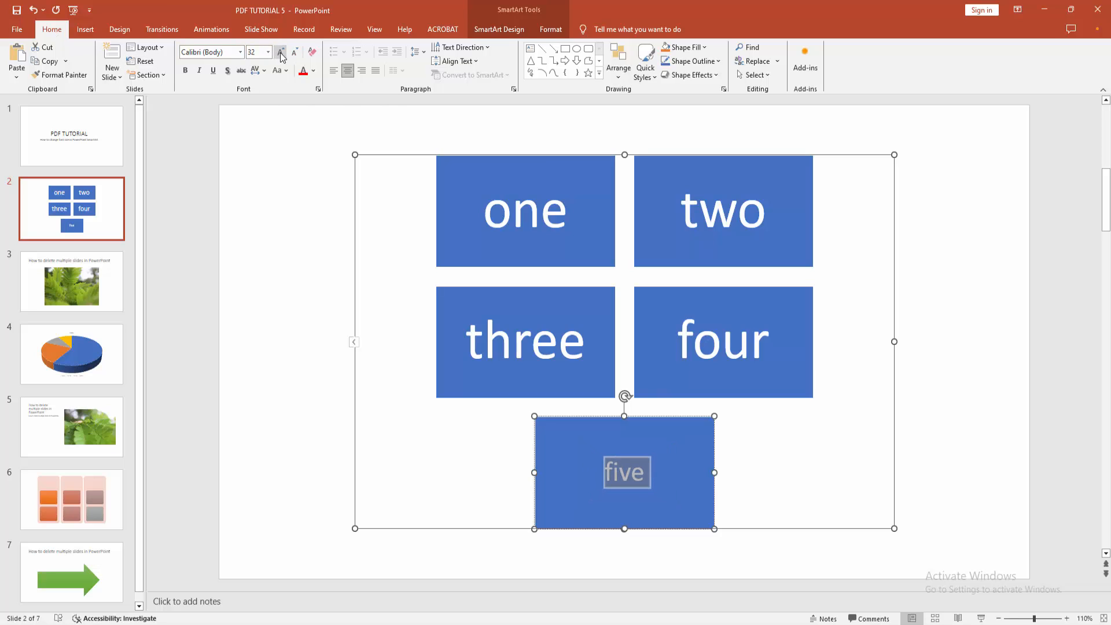
click(280, 52)
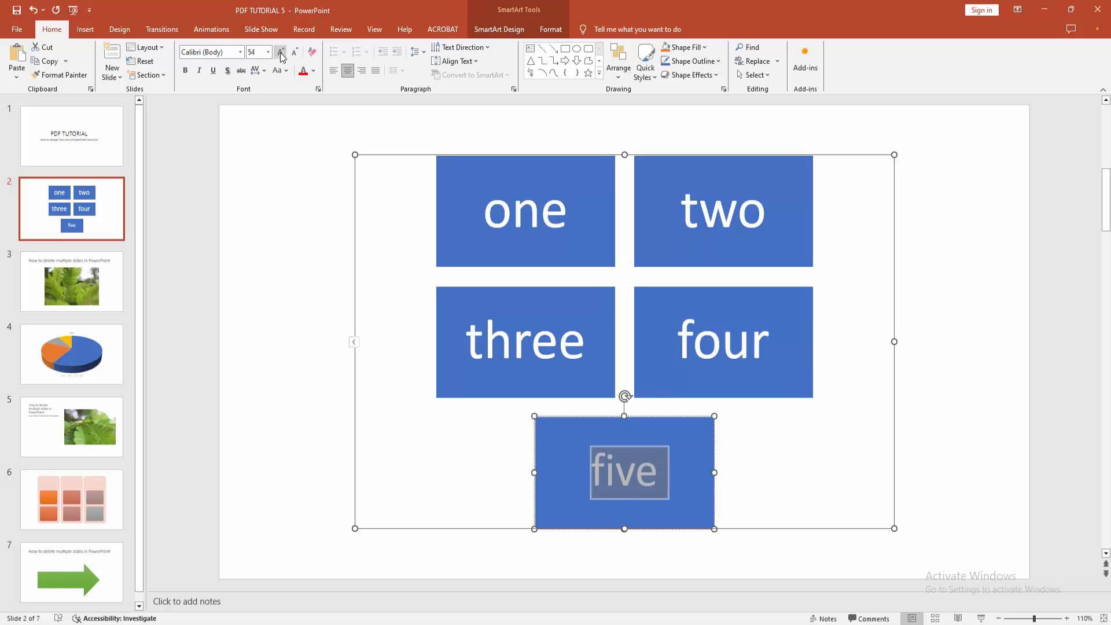
click(280, 52)
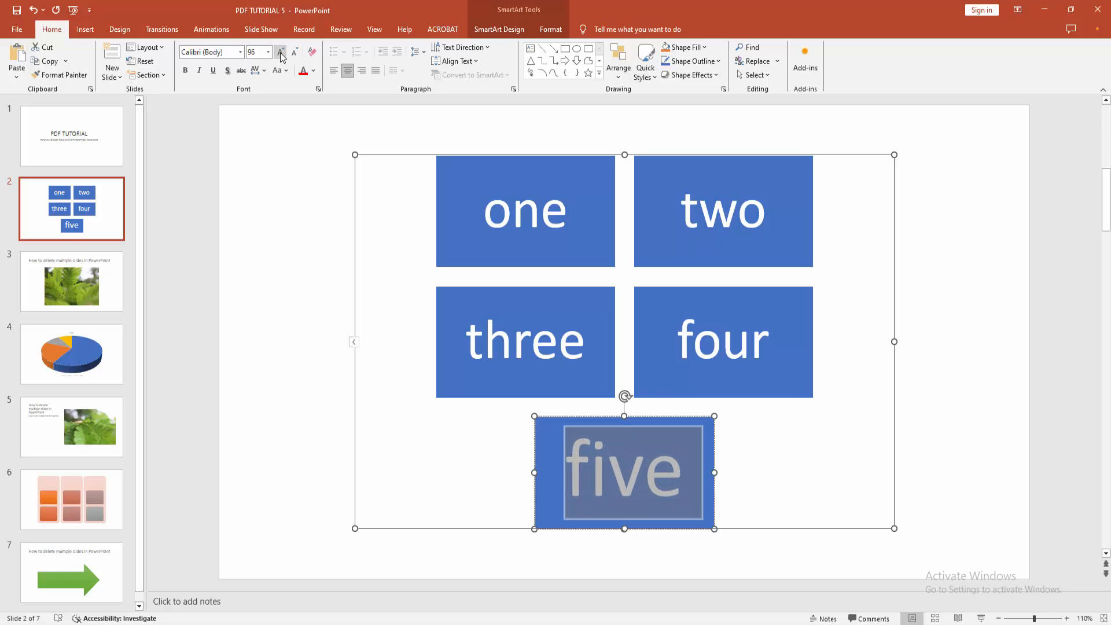
click(280, 52)
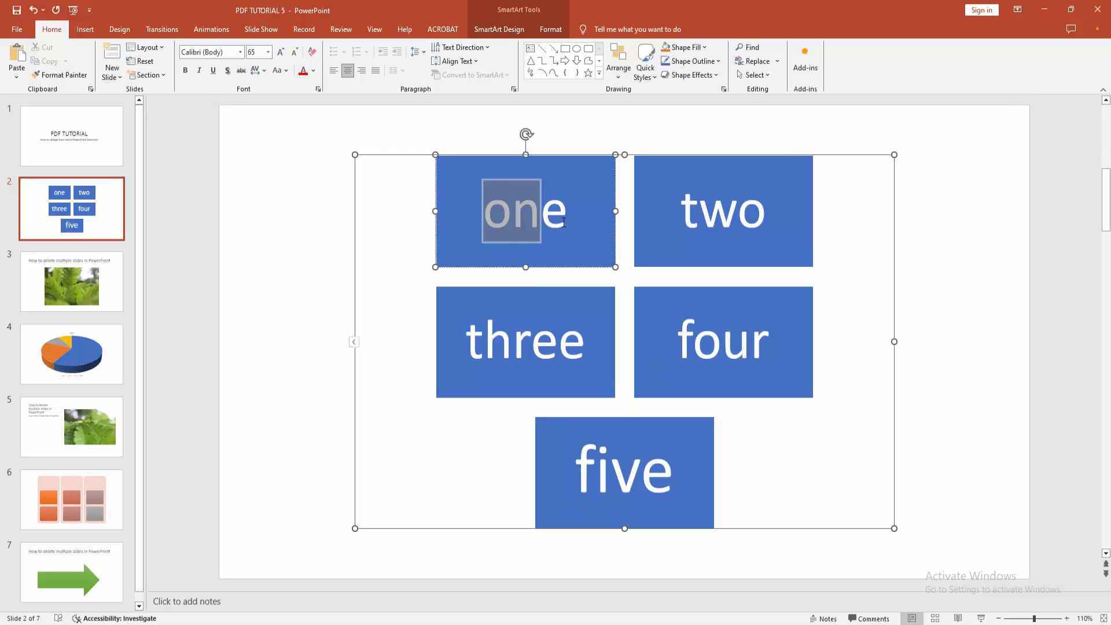
- Nudge the one and three labels' font size and make the two label noticeably smaller
click(280, 52)
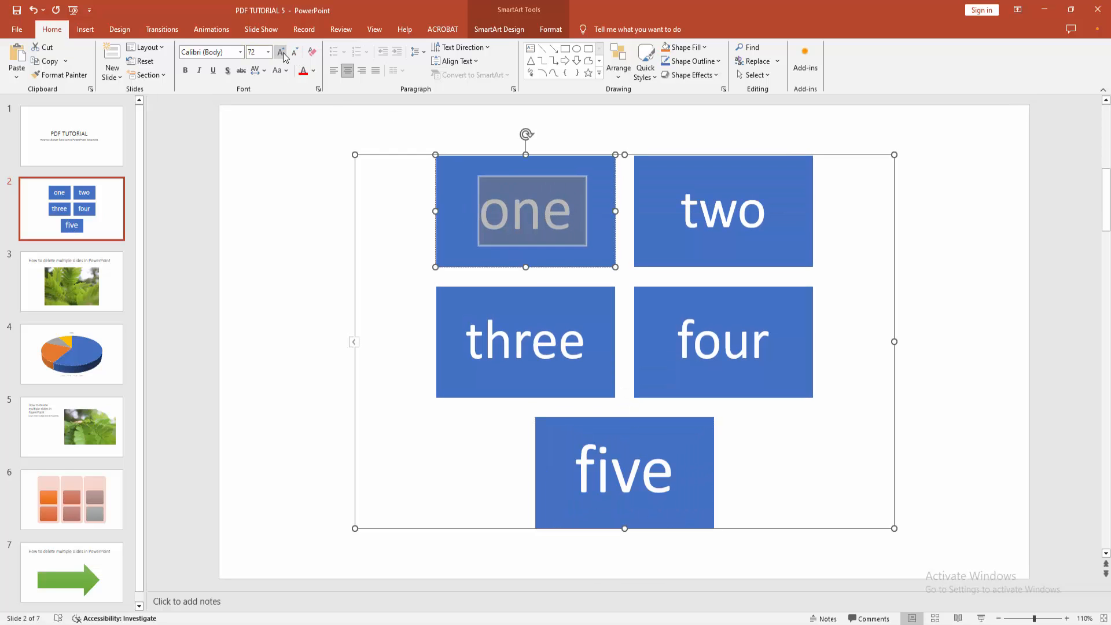
click(293, 52)
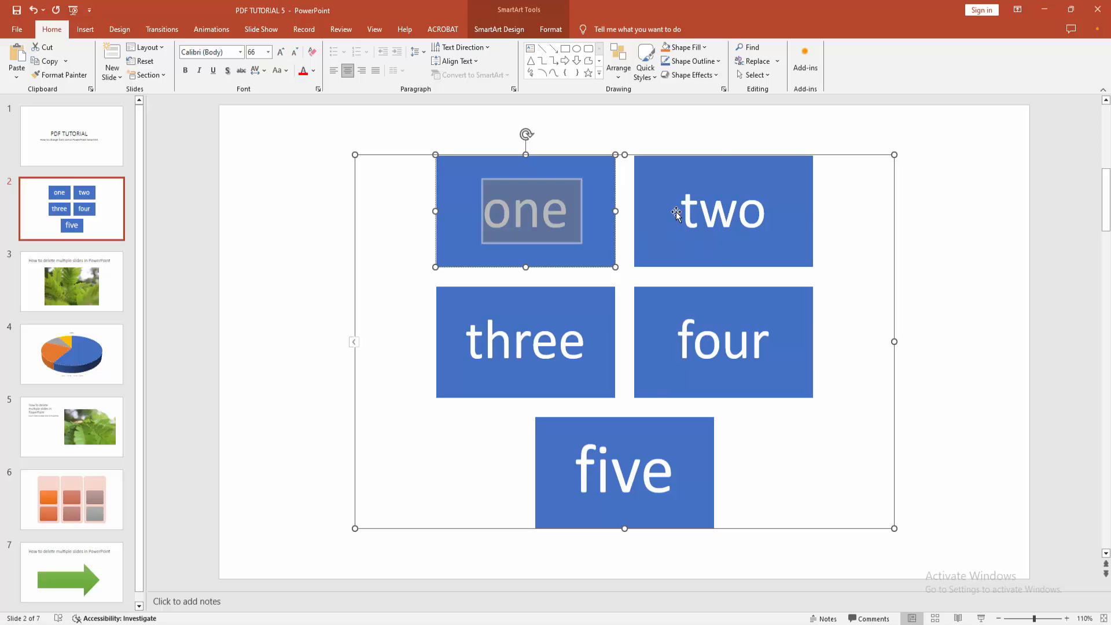
click(722, 211)
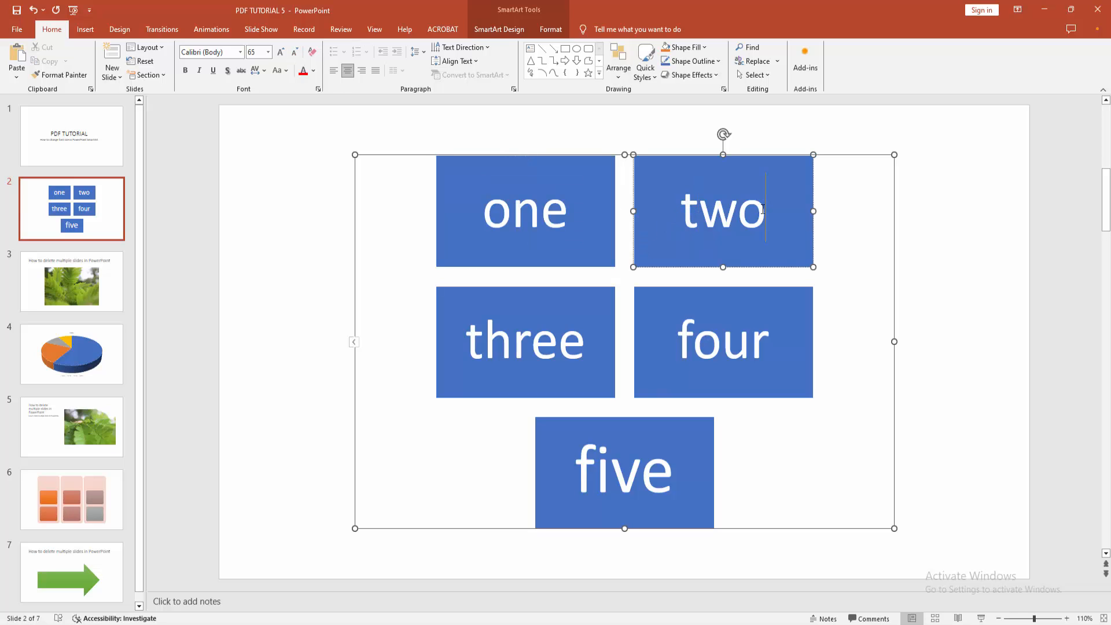
click(294, 52)
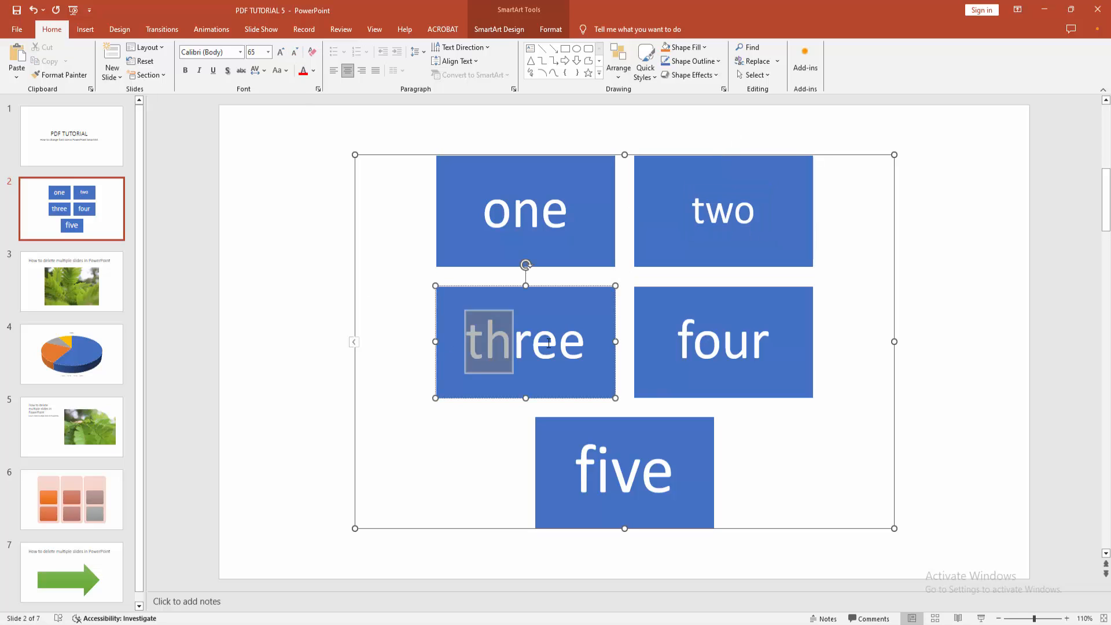
click(280, 52)
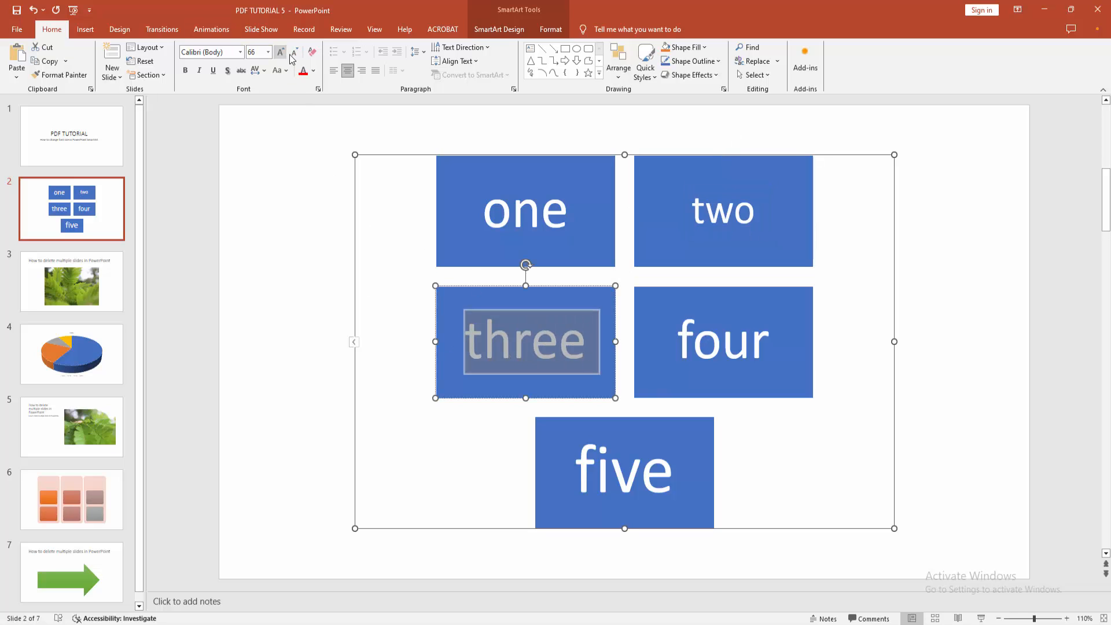